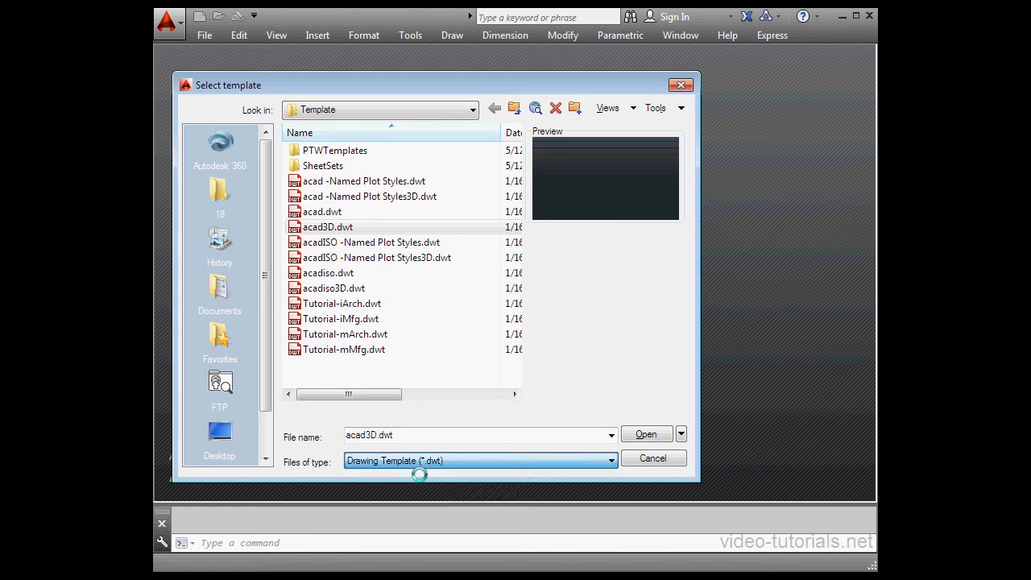
# Start a new drawing from the acad.dwt template.
pyautogui.click(321, 211)
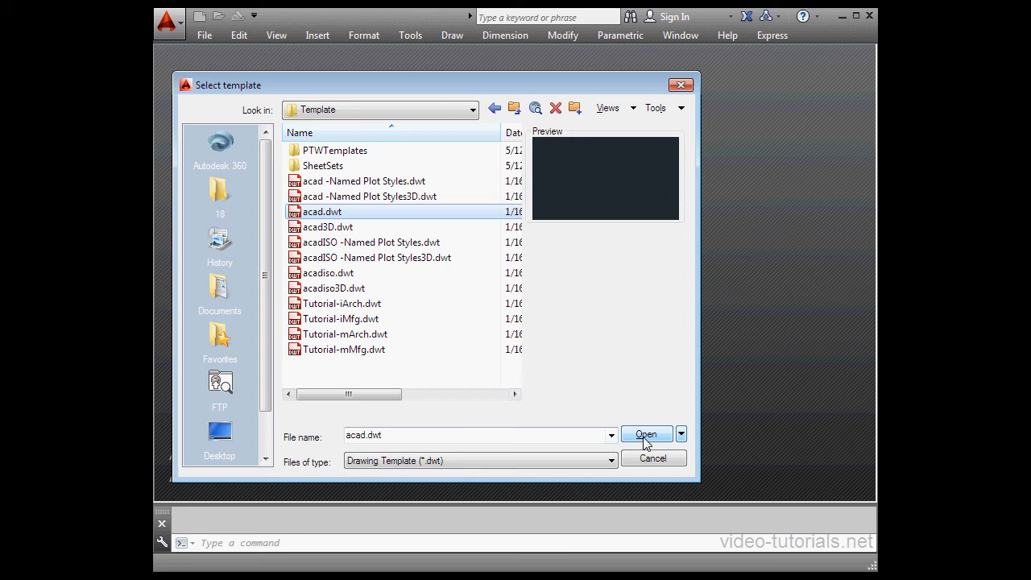
pyautogui.moveTo(691, 437)
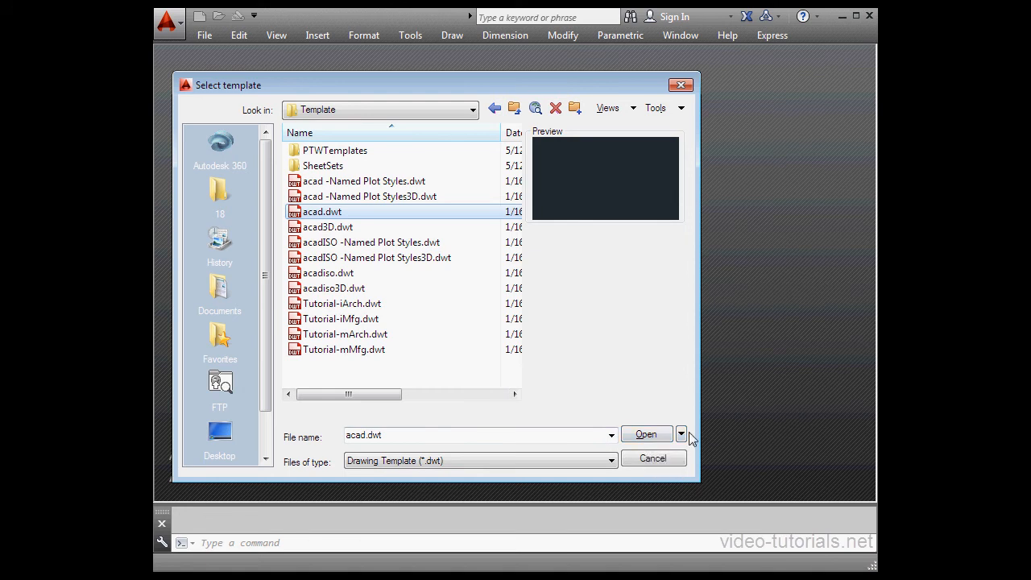
pyautogui.click(681, 435)
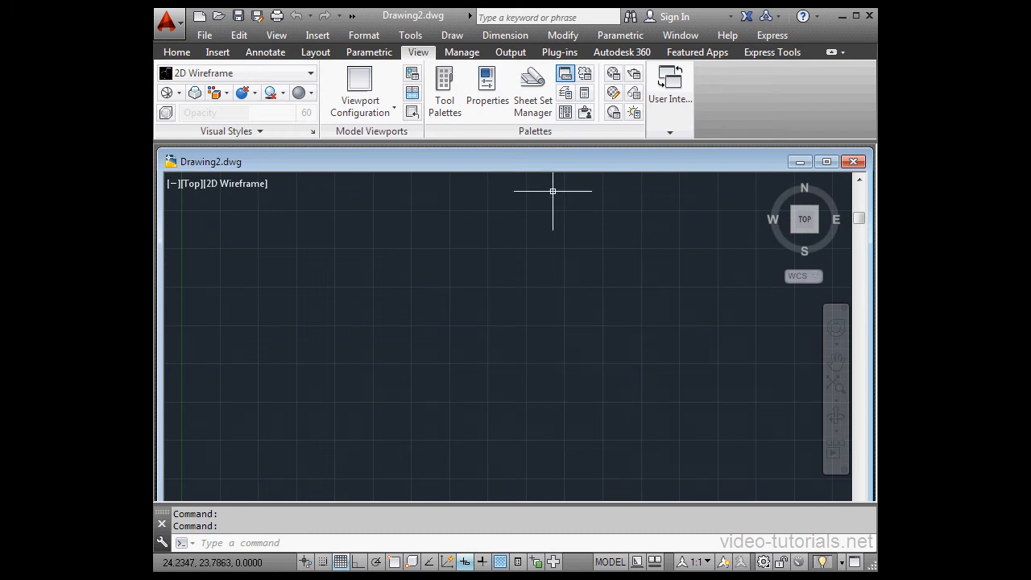
pyautogui.moveTo(546, 164)
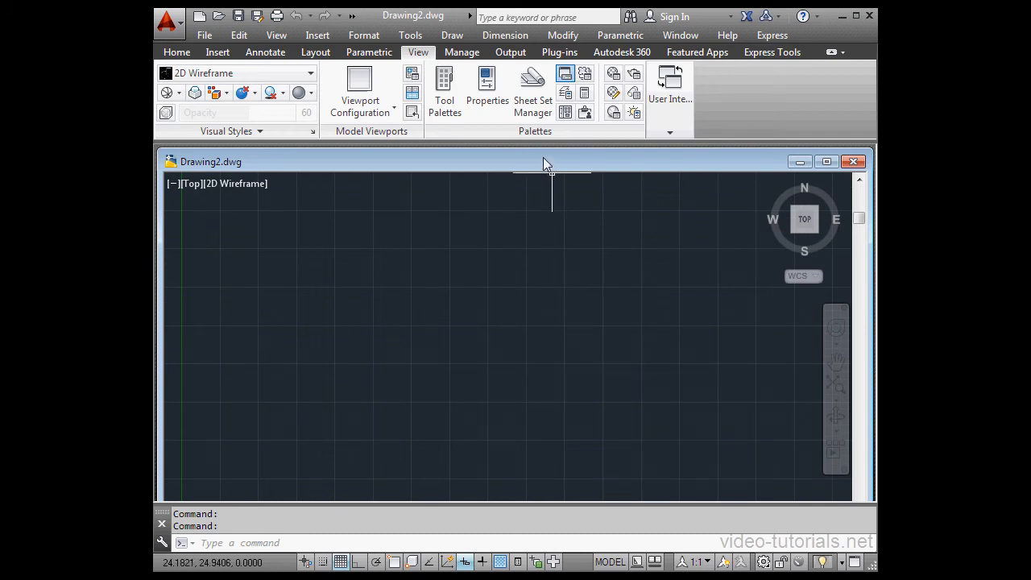
# Maximize the Drawing2 window to fill the workspace.
pyautogui.click(825, 162)
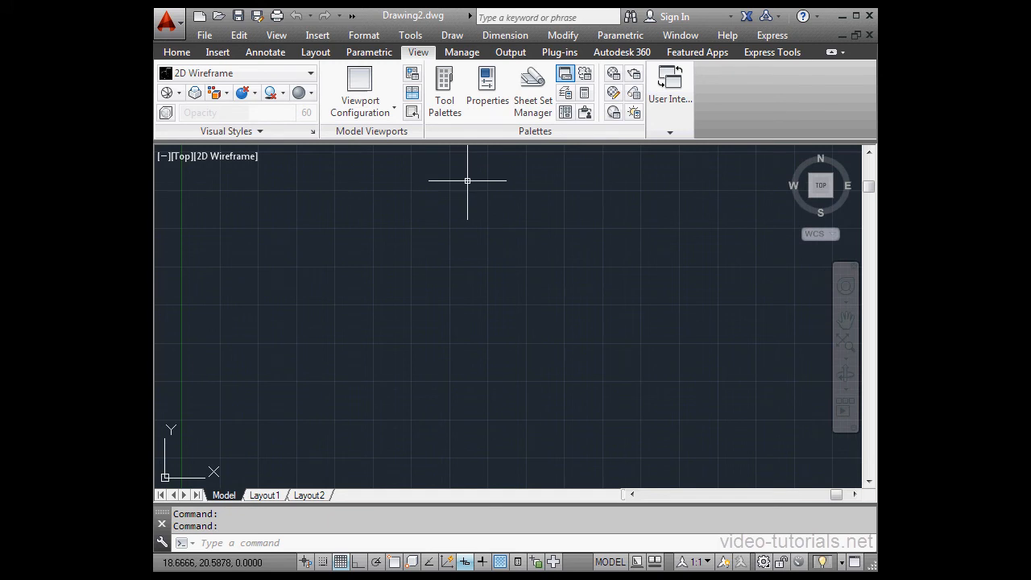
pyautogui.moveTo(399, 192)
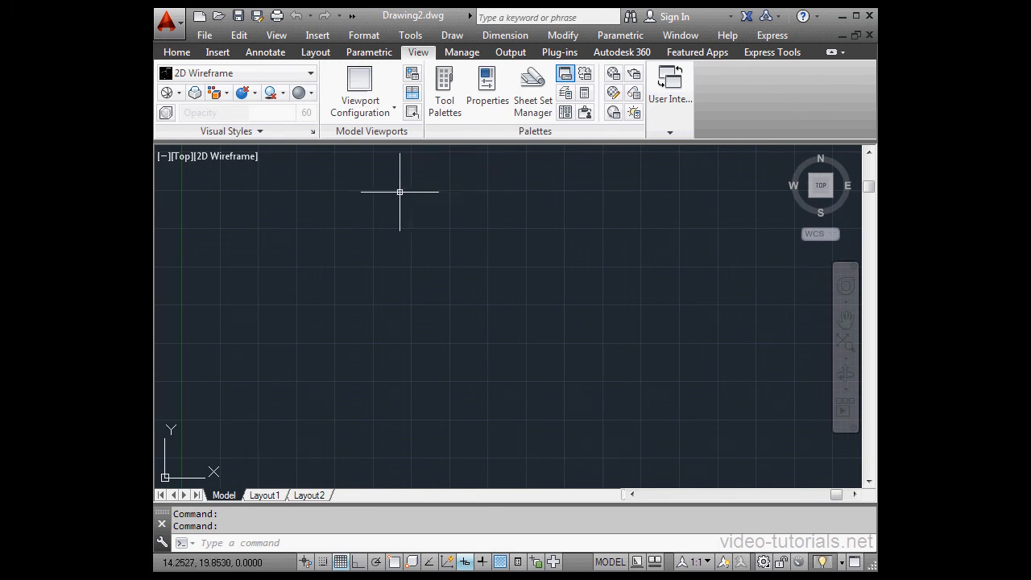
pyautogui.moveTo(237, 16)
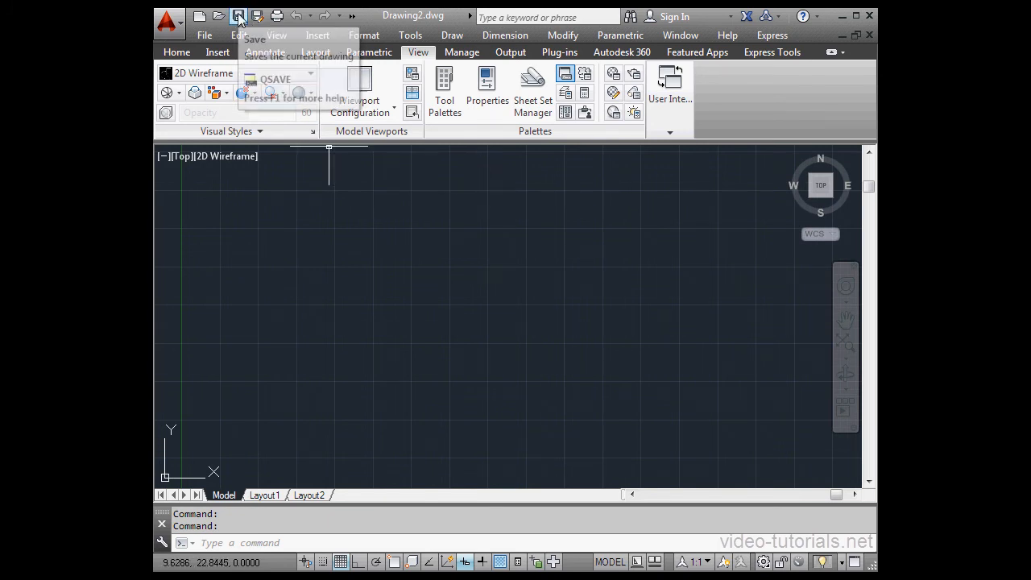
# Start saving Drawing2, inspect the 18 shortcut's path, and open folder 18.
pyautogui.click(237, 16)
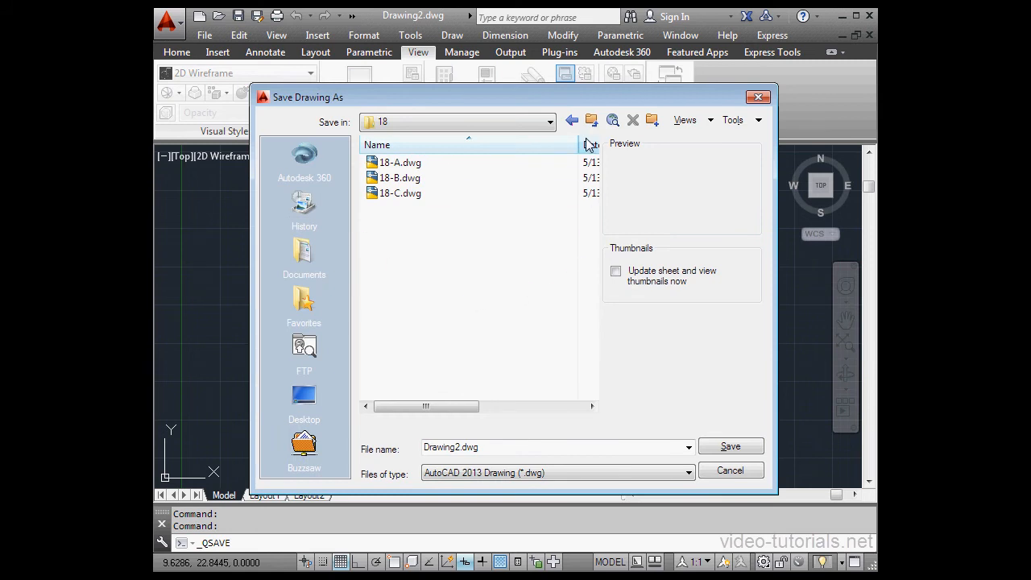
pyautogui.click(571, 120)
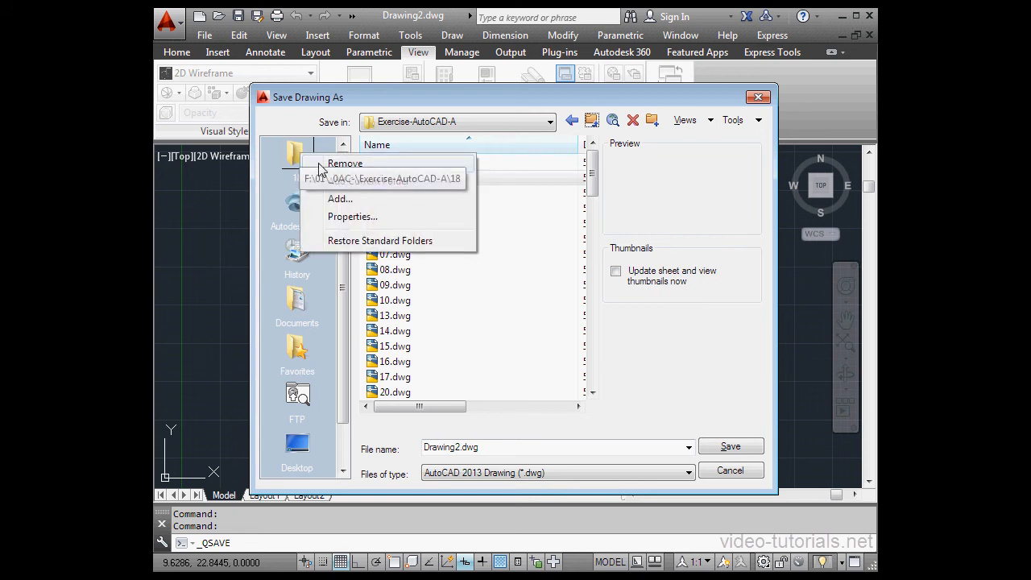
pyautogui.click(352, 215)
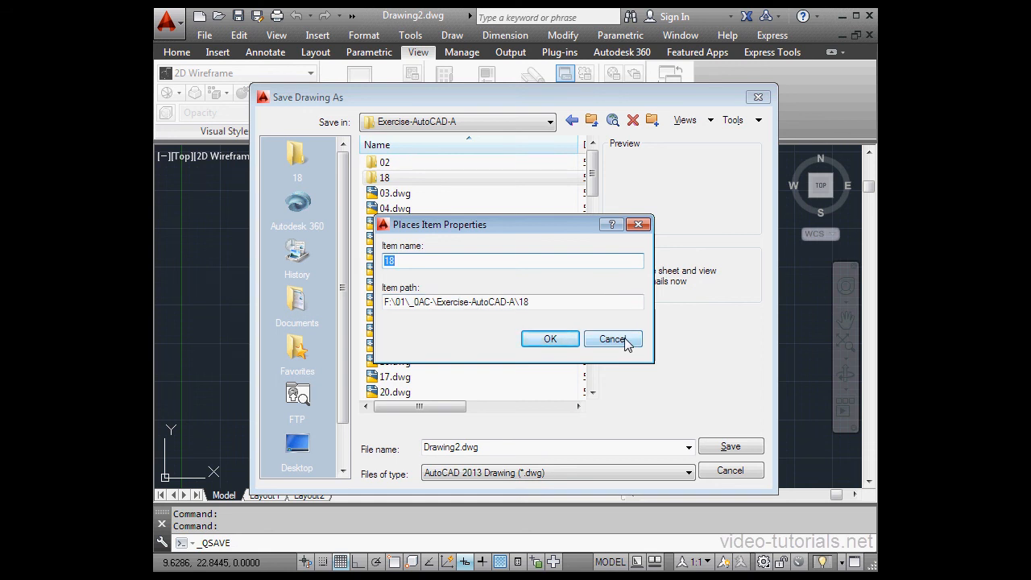
pyautogui.click(611, 338)
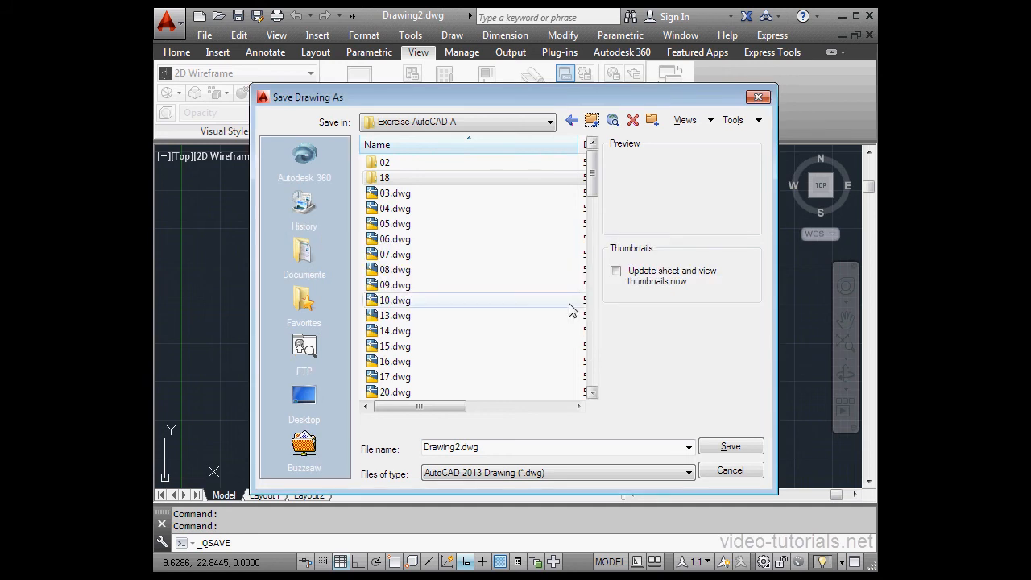
pyautogui.doubleClick(385, 177)
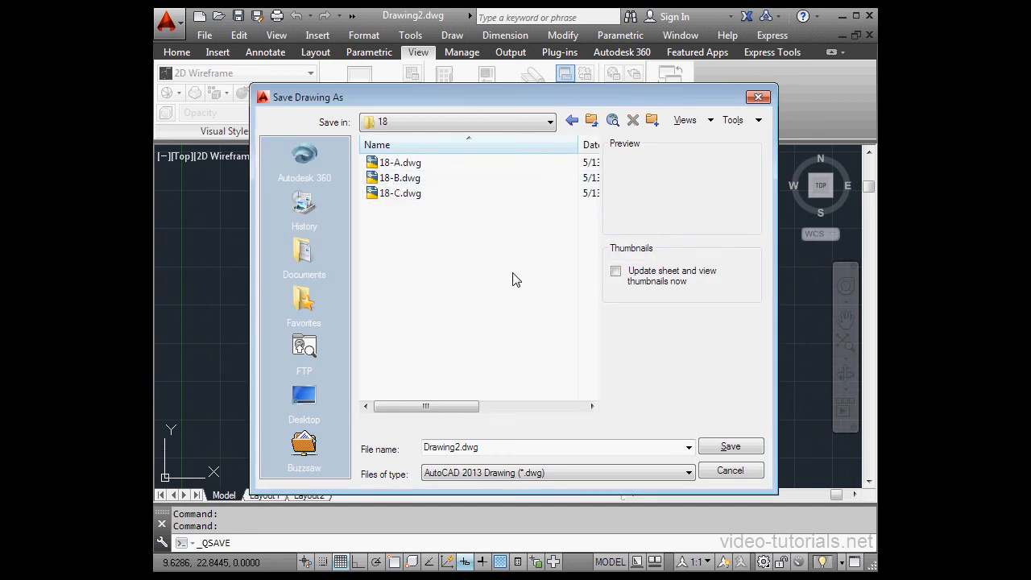
# Save the drawing as 18-D in AutoCAD 2013 Drawing (*.dwg) format.
pyautogui.click(400, 192)
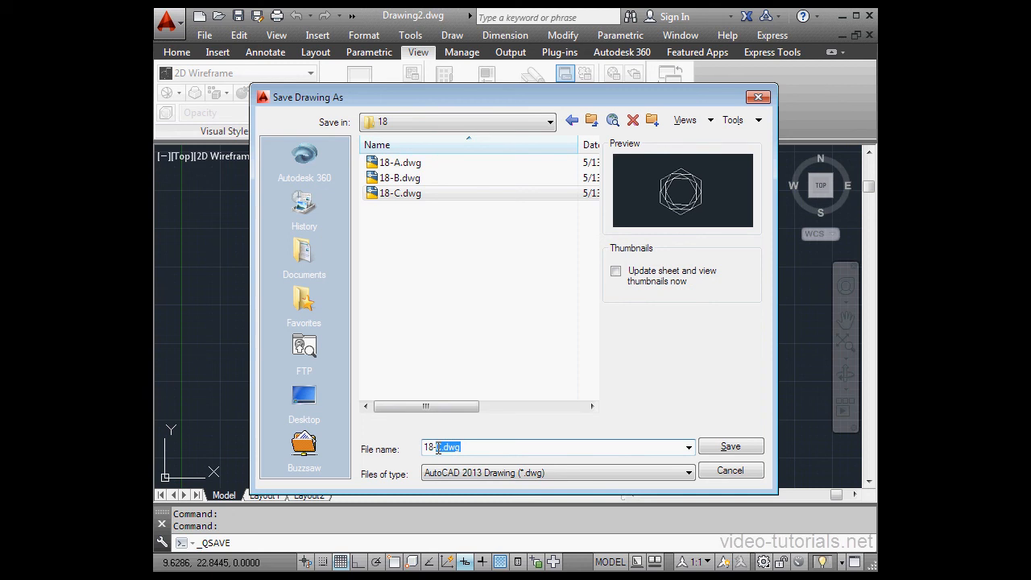
pyautogui.write('18-D')
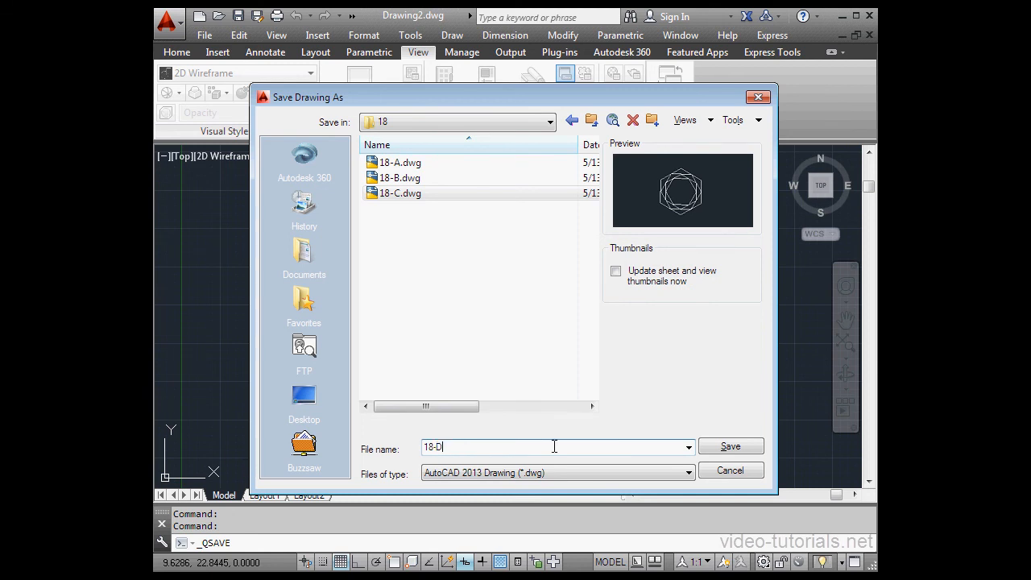
pyautogui.click(687, 472)
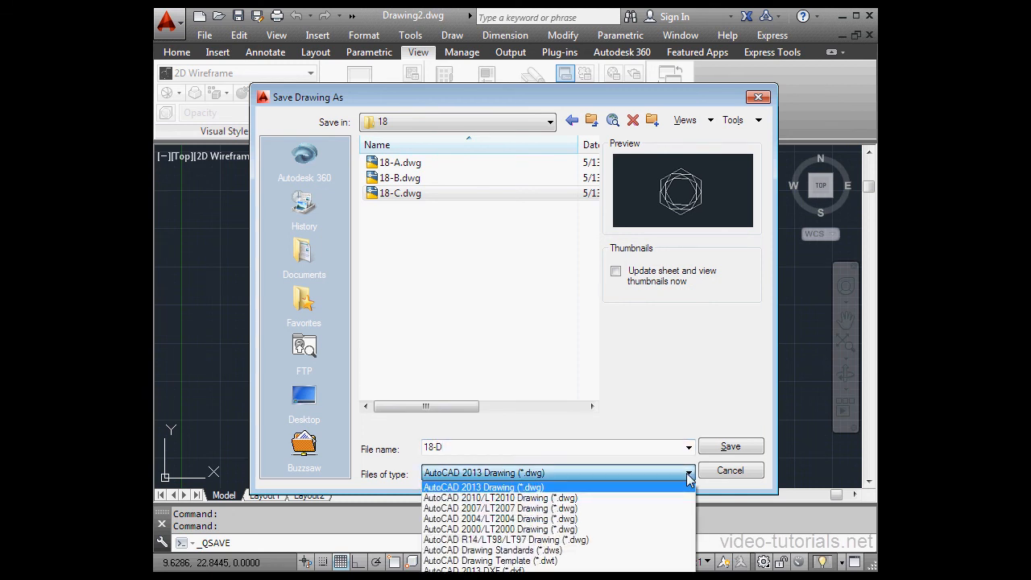
pyautogui.click(484, 486)
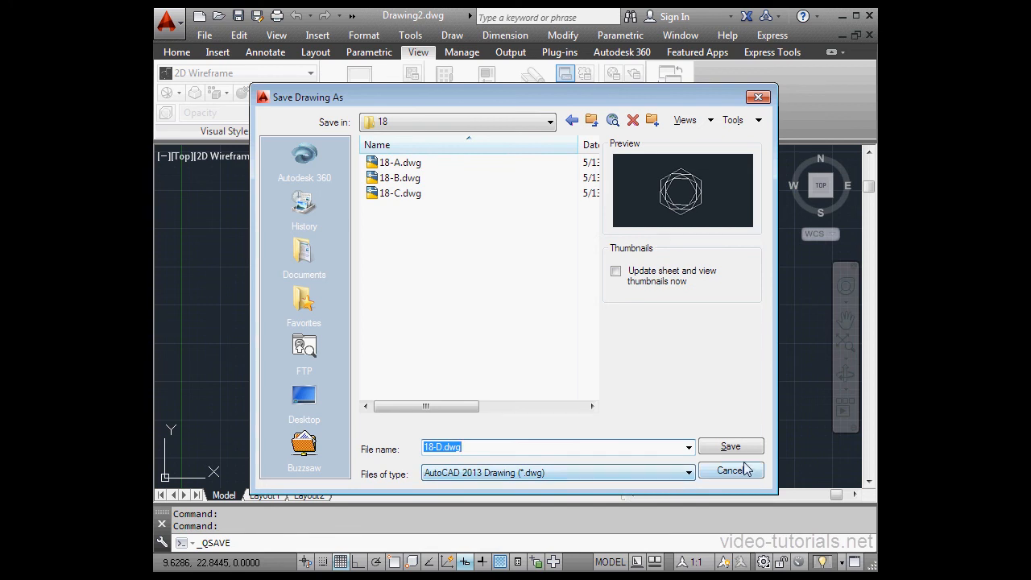
pyautogui.click(729, 470)
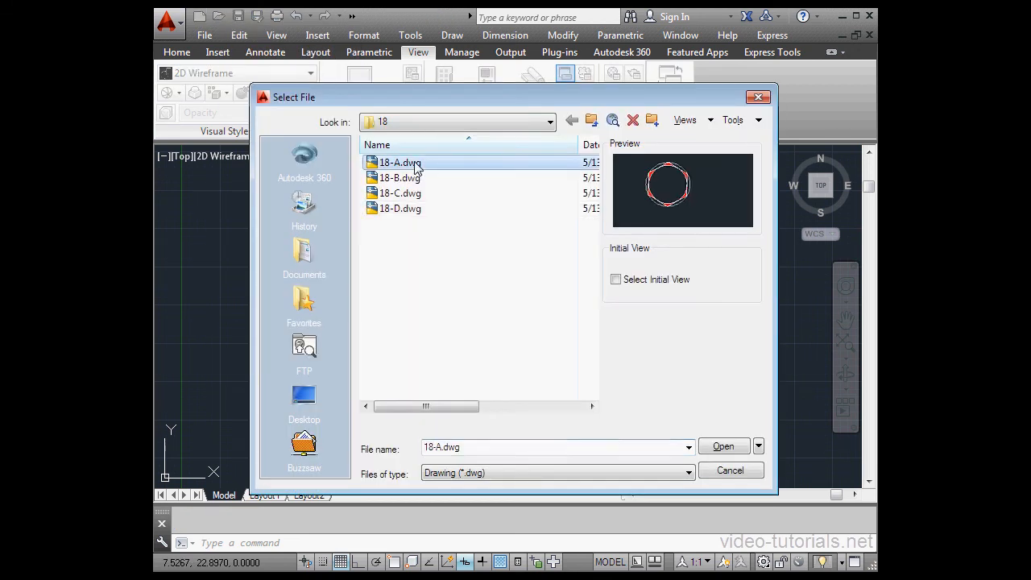
# Select drawings 18-A through 18-C and open them together.
pyautogui.click(400, 193)
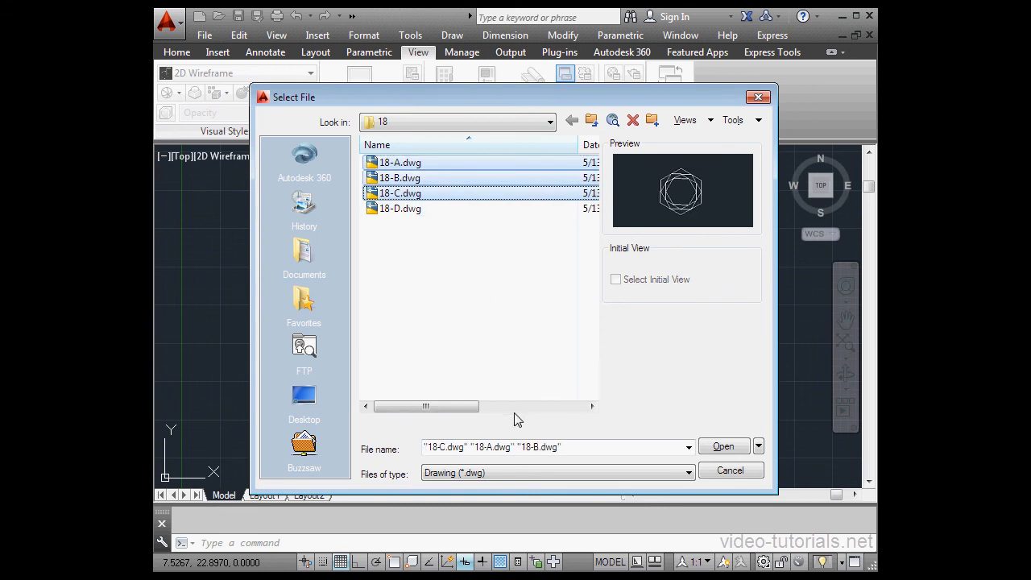
pyautogui.click(521, 447)
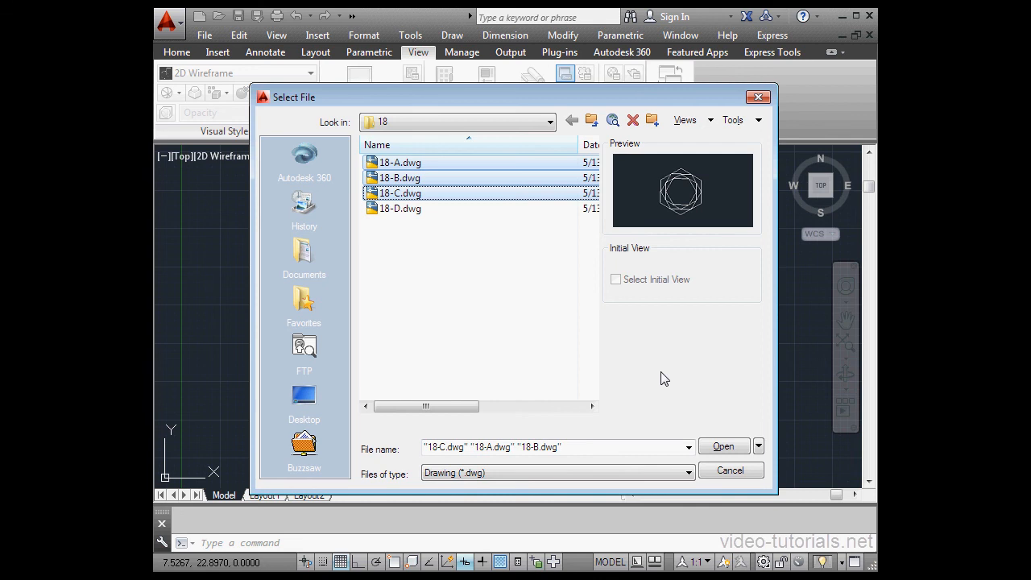
pyautogui.click(758, 447)
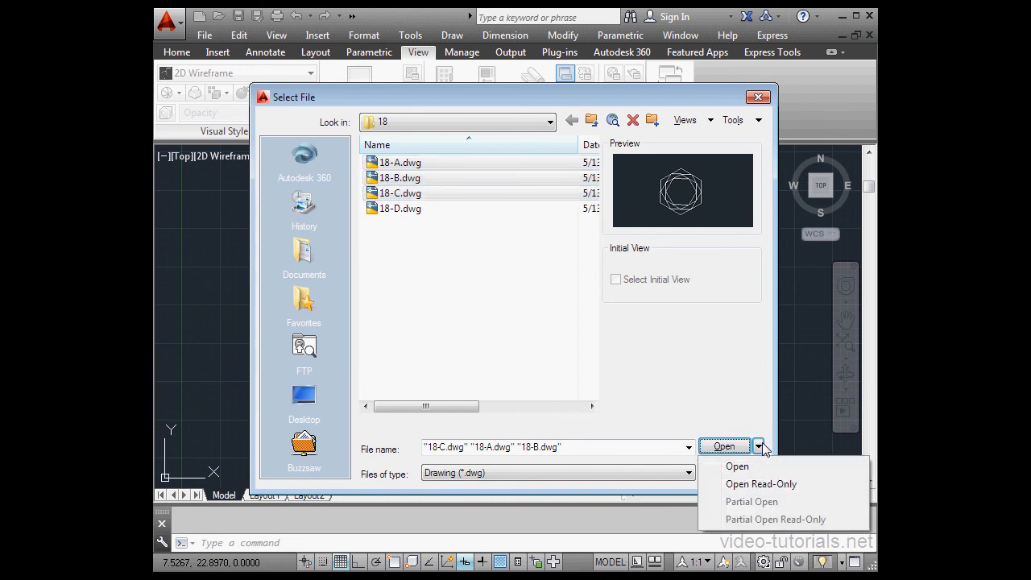
pyautogui.moveTo(737, 467)
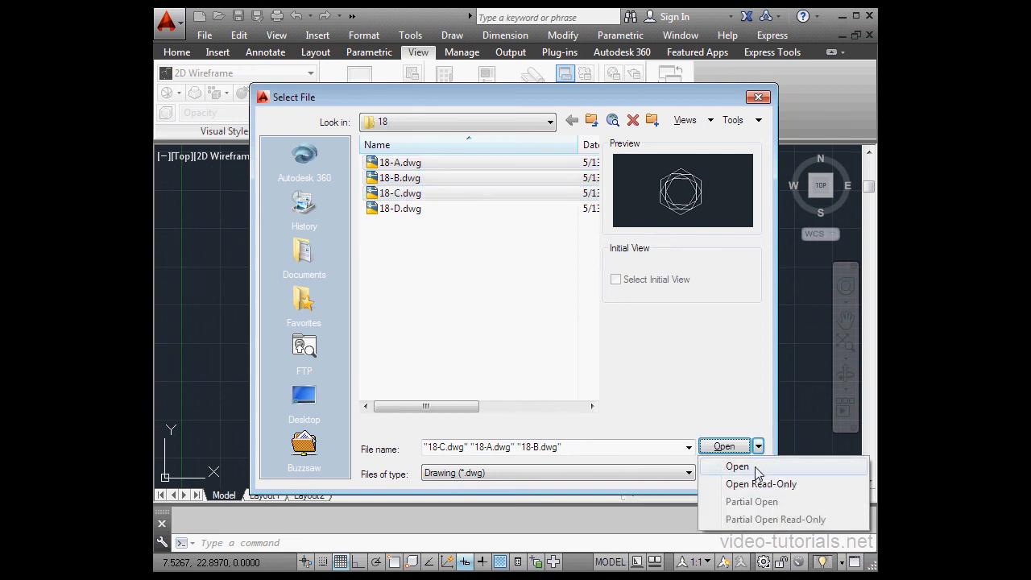
pyautogui.moveTo(766, 474)
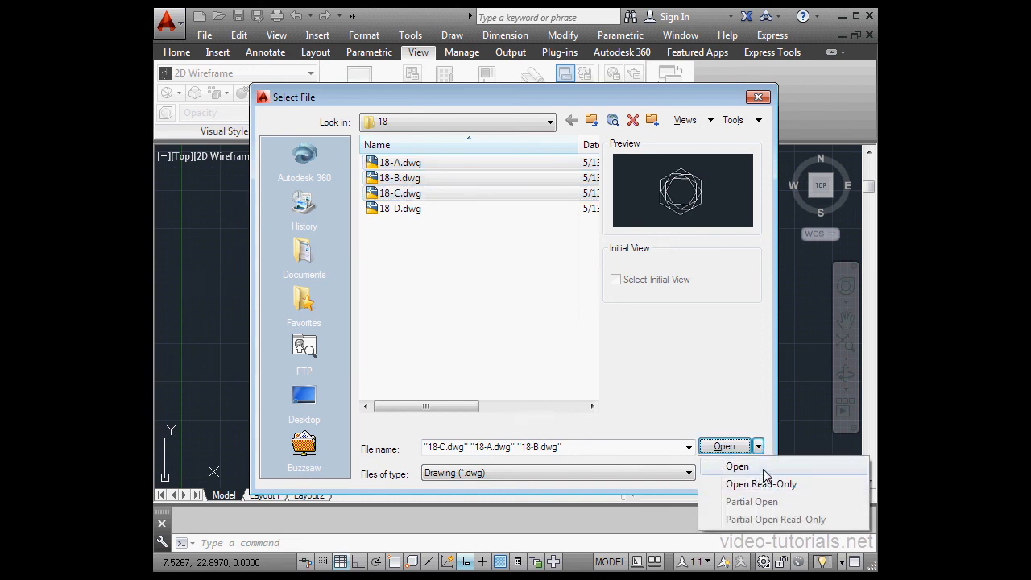
pyautogui.click(737, 466)
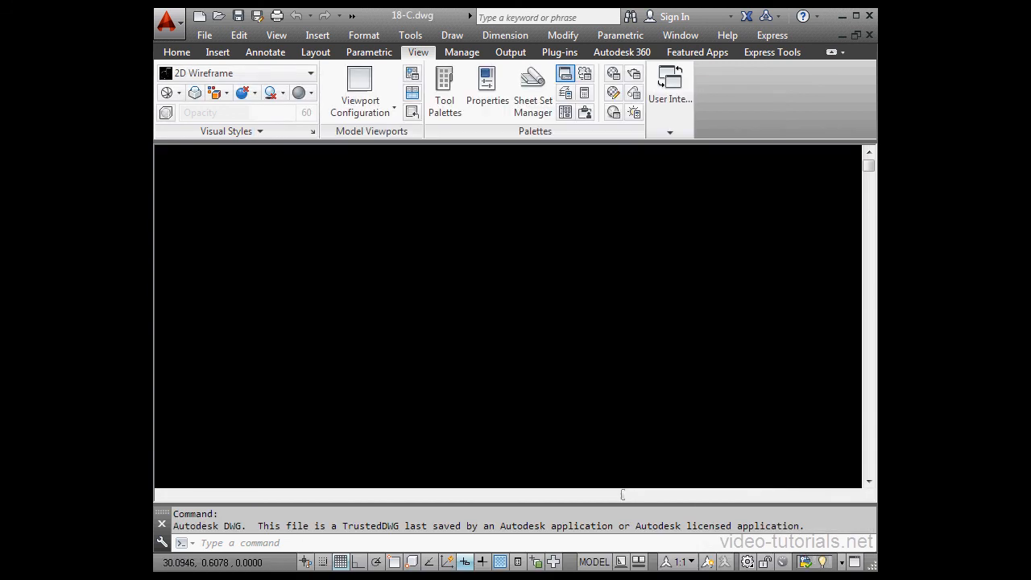